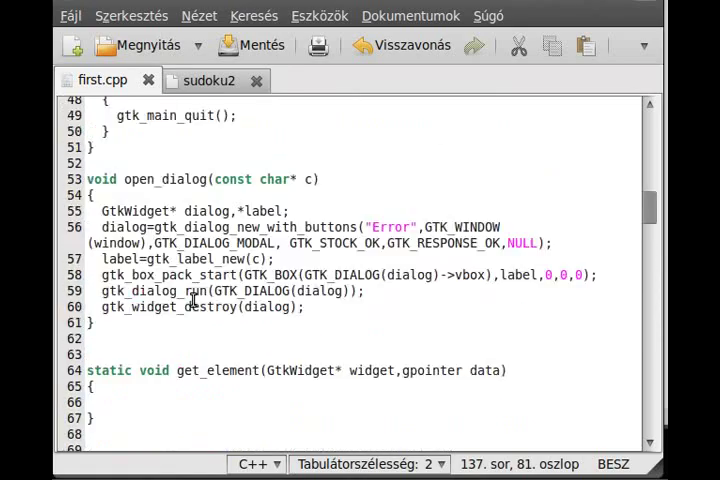
# Add gtk_widget_show_all(dialog); after gtk_box_pack_start in open_dialog.
pyautogui.scroll(3)
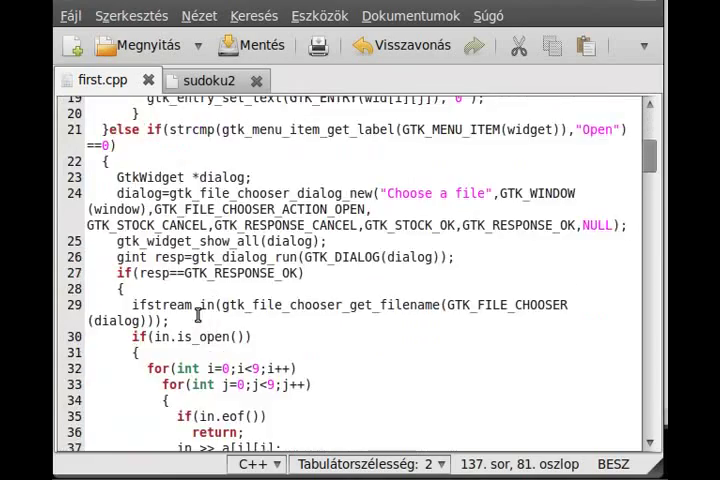
pyautogui.scroll(-3)
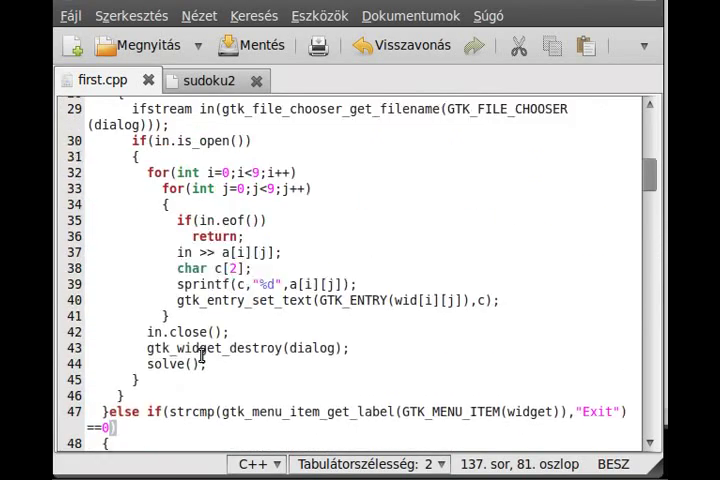
pyautogui.scroll(-3)
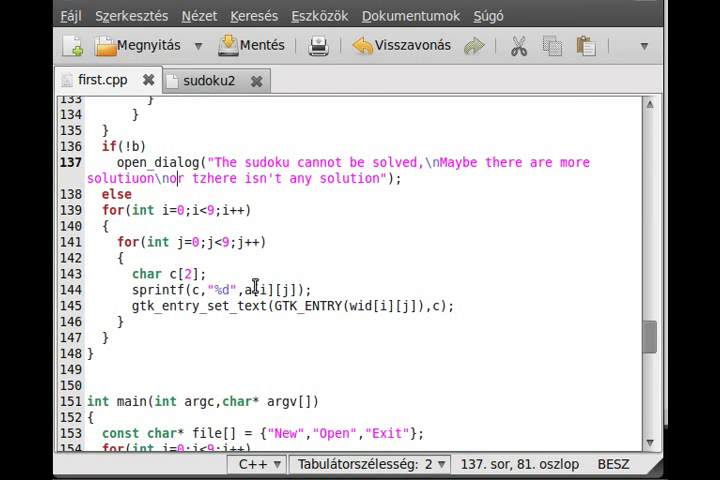
pyautogui.scroll(-3)
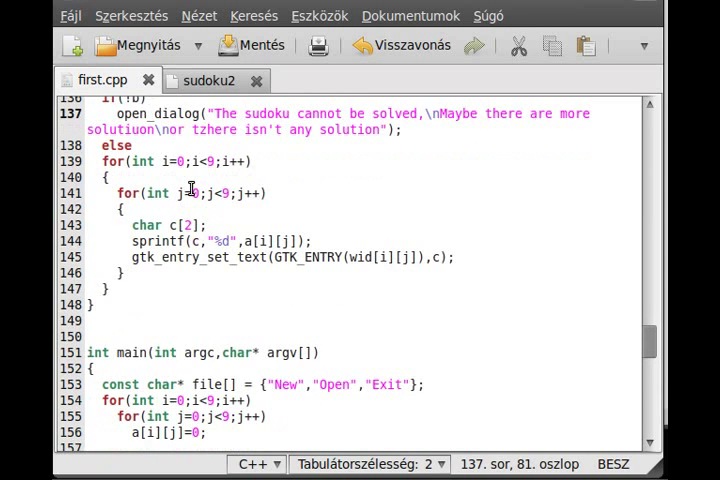
pyautogui.scroll(-3)
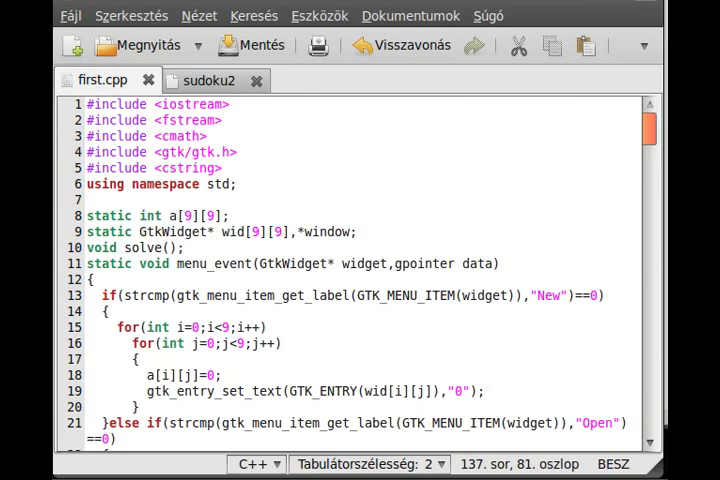
pyautogui.scroll(-3)
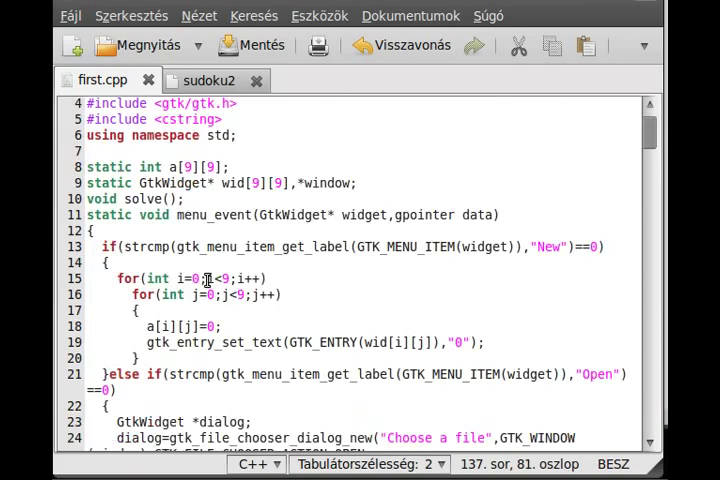
pyautogui.scroll(-3)
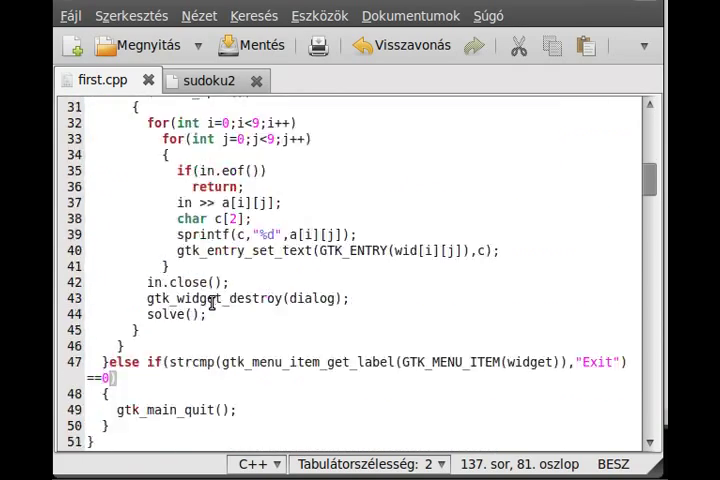
pyautogui.scroll(-3)
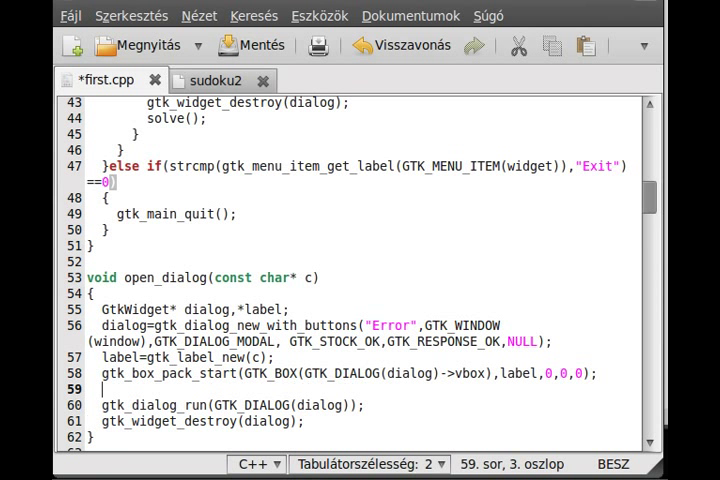
pyautogui.write('gtk_widget')
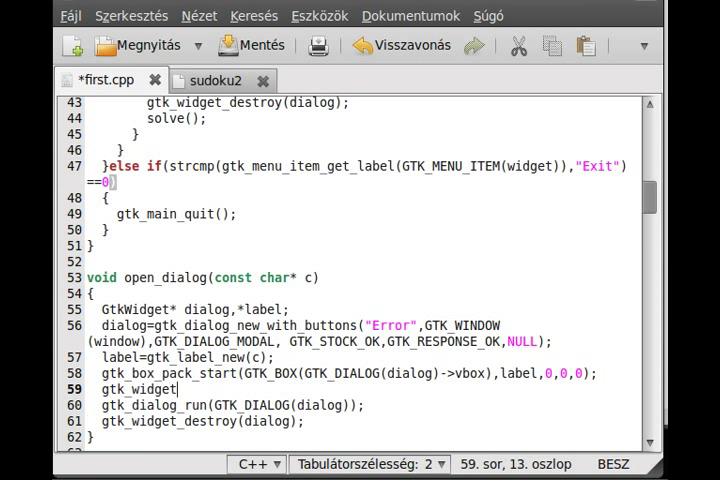
pyautogui.write('_show_all(')
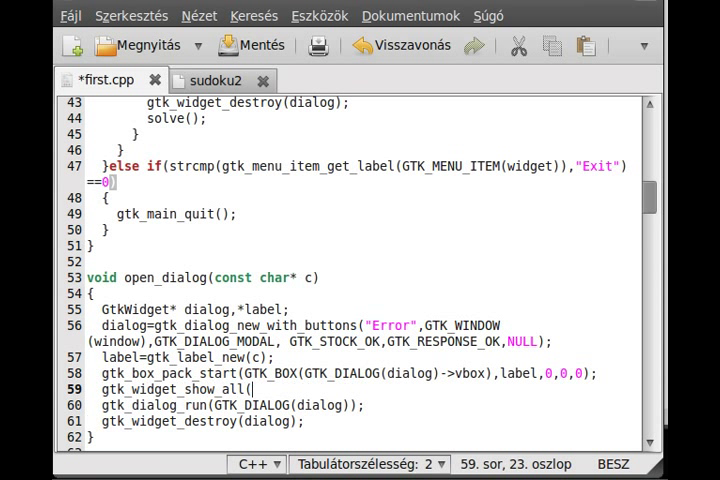
pyautogui.write('dial')
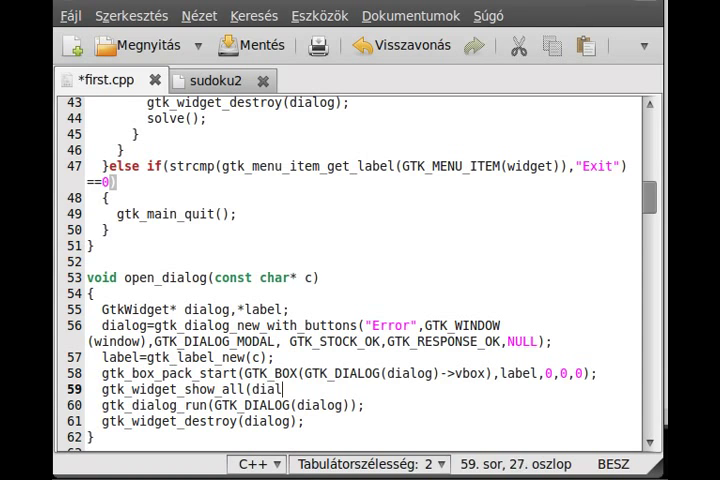
pyautogui.write('og);')
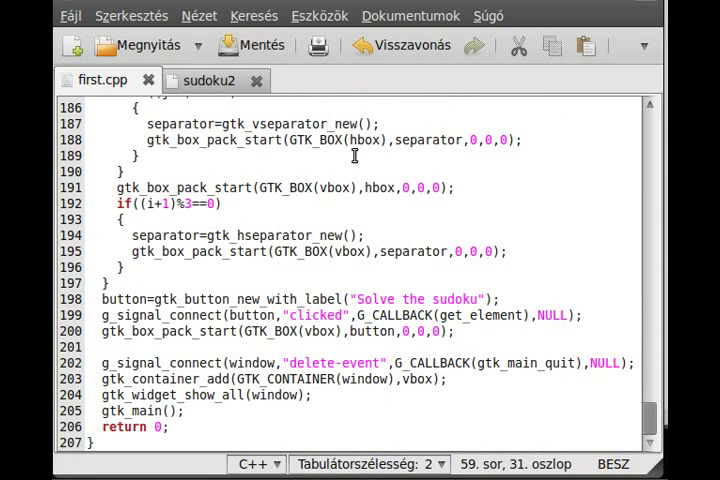
pyautogui.moveTo(352, 212)
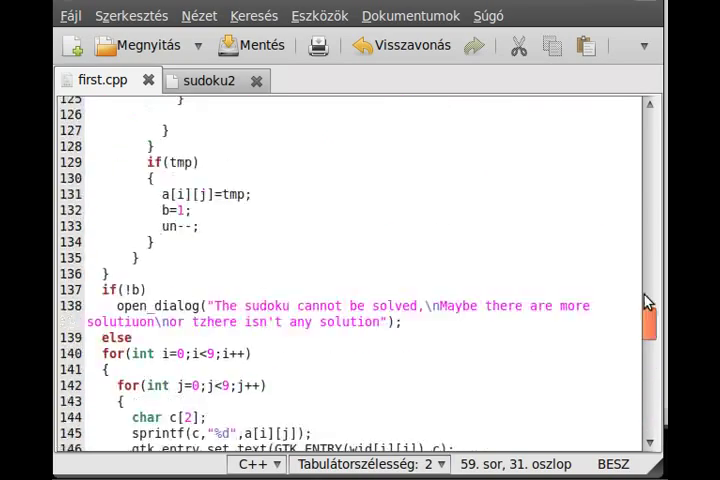
pyautogui.scroll(3)
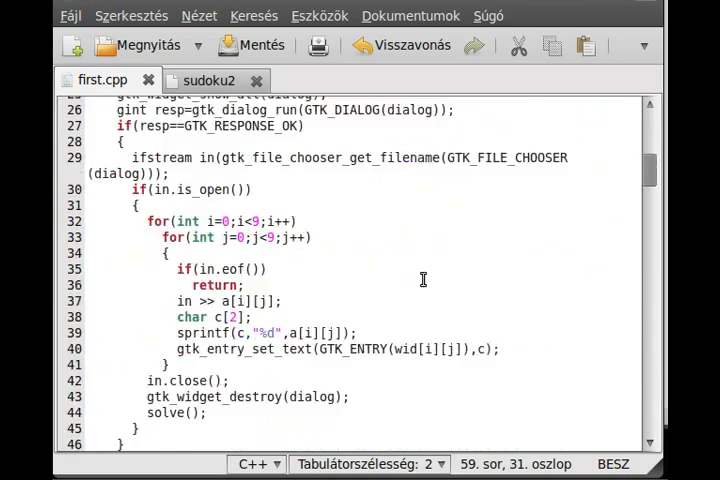
pyautogui.scroll(-3)
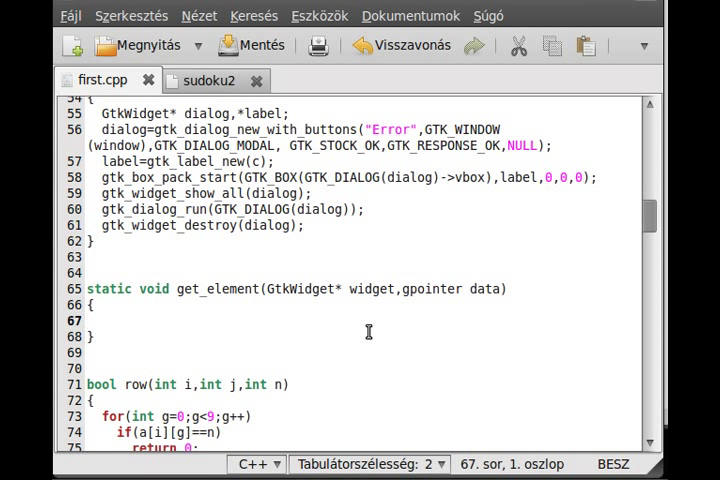
# Write nested for loops over i and j from 0 to 9 assigning a[i][j] = atoi(...).
pyautogui.click(94, 322)
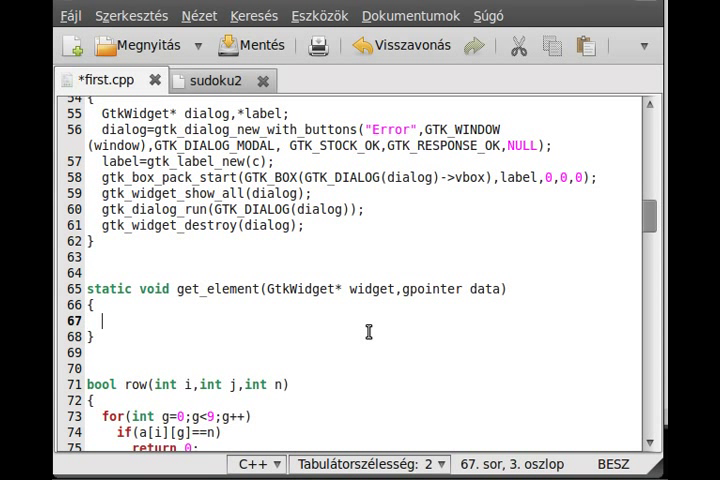
pyautogui.write('for(i')
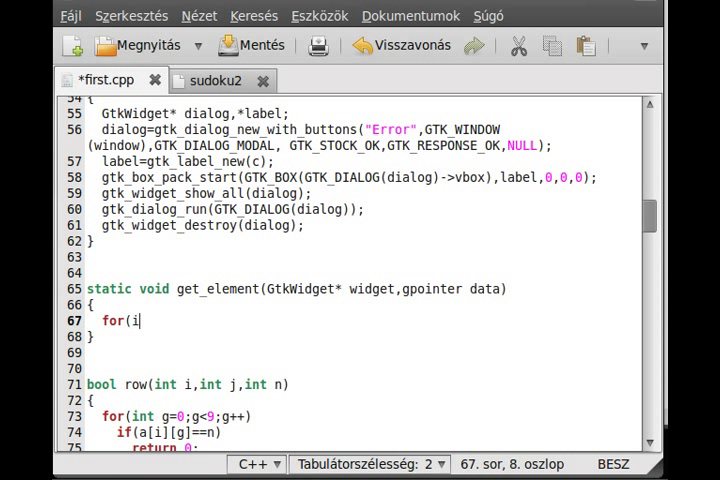
pyautogui.write('nt i=0;')
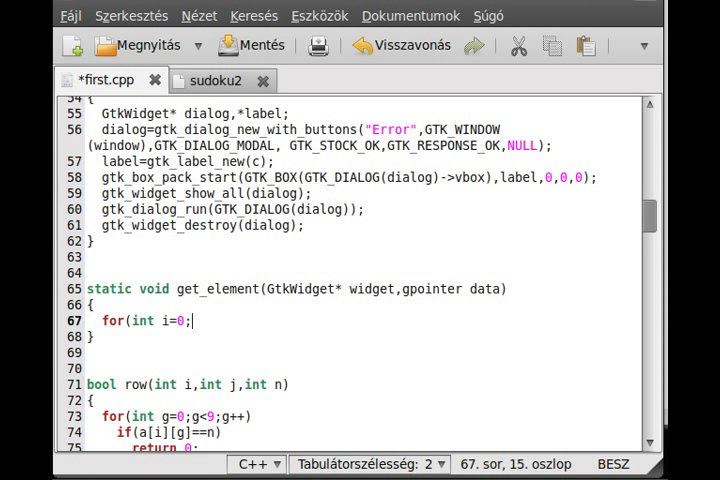
pyautogui.write('i<9;')
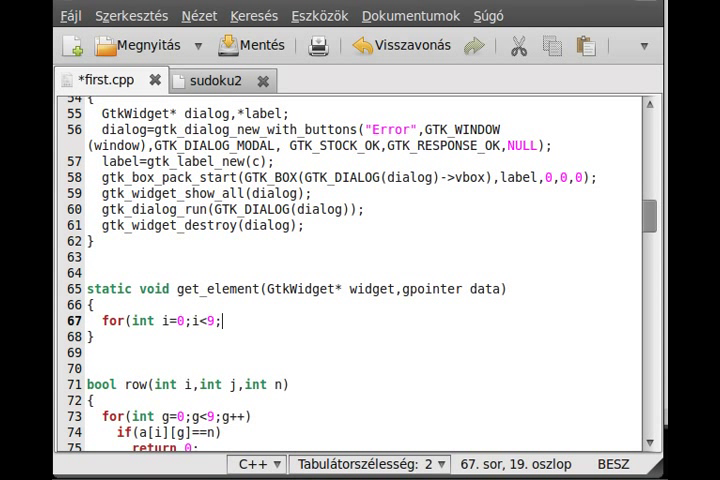
pyautogui.write('i++)')
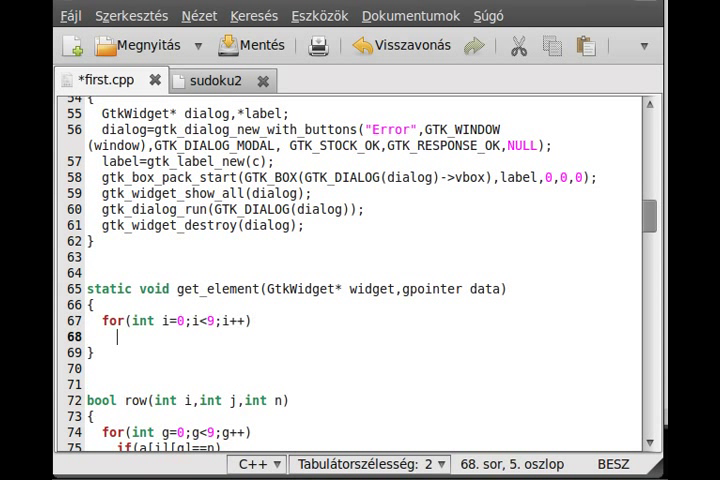
pyautogui.write('for(int j=')
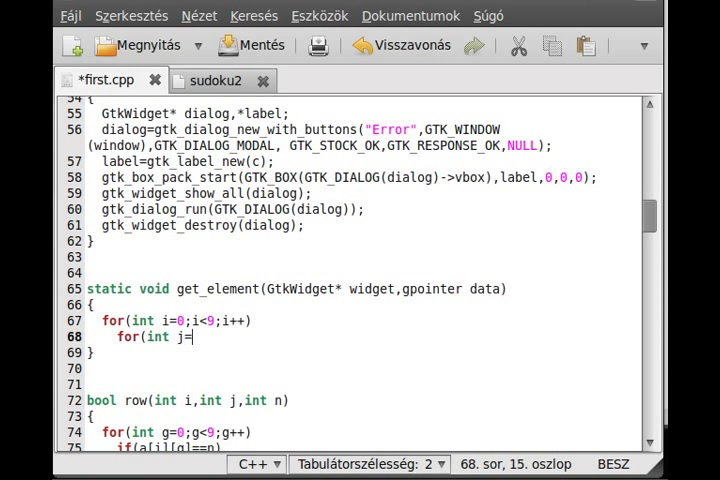
pyautogui.write('0;j<9;j++')
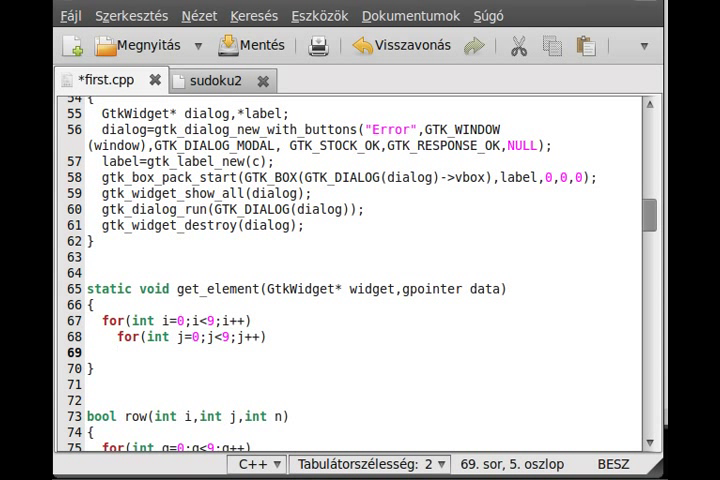
pyautogui.write('a')
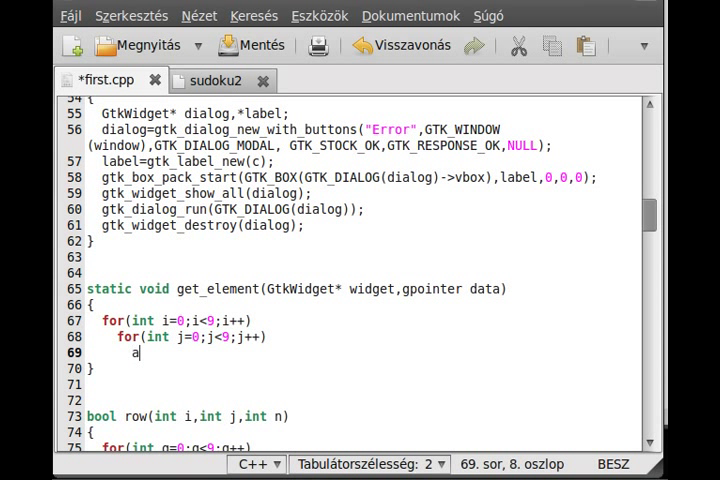
pyautogui.write('[i][j')
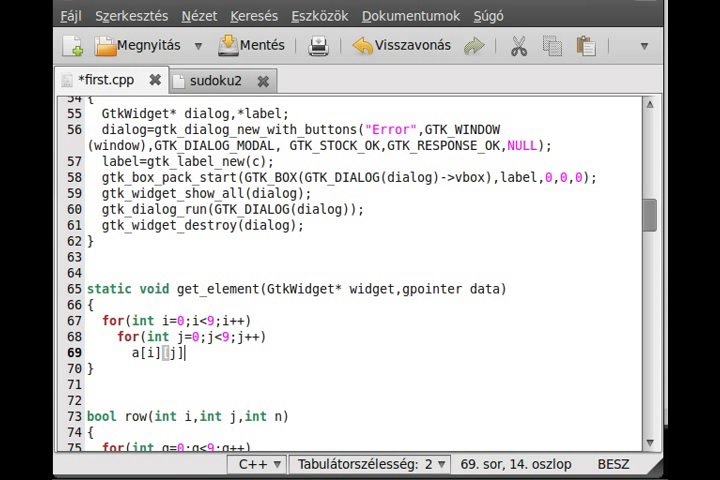
pyautogui.write('=')
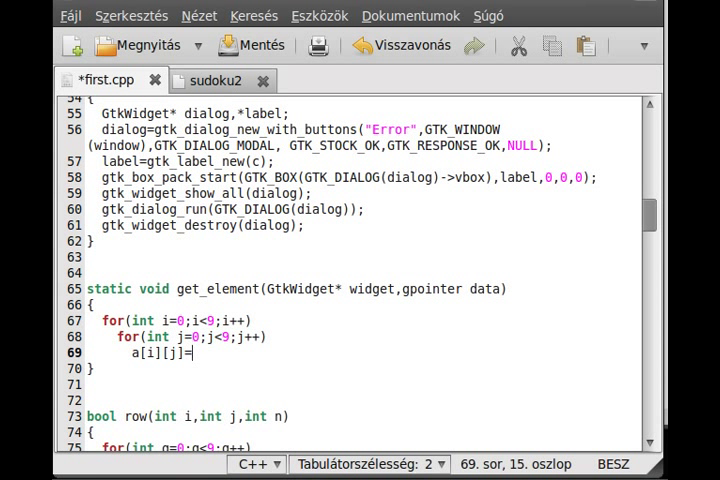
pyautogui.write('ato')
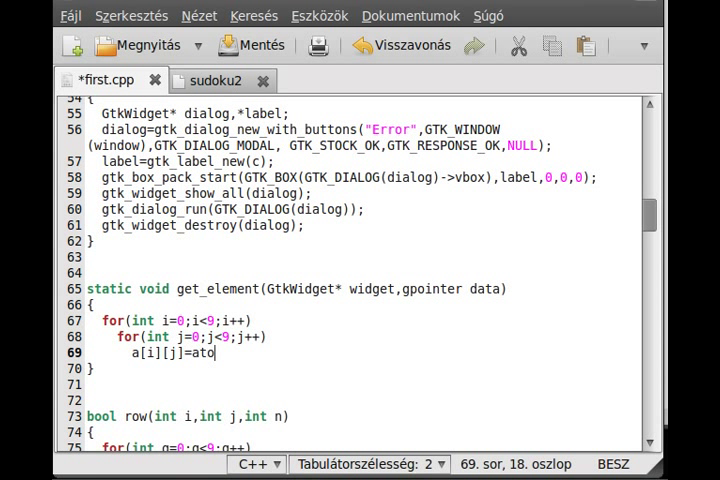
pyautogui.write('i(')
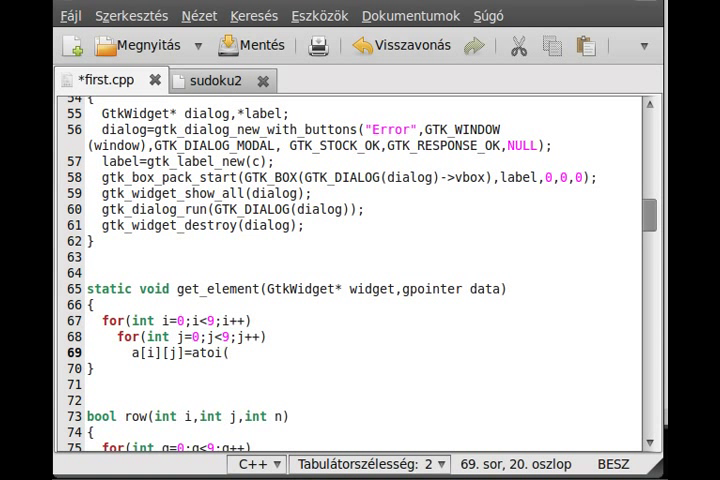
# Complete the assignment with gtk_entry_get_text(GTK_ENTRY(wid[i][j])), add solve(); and save.
pyautogui.click(230, 354)
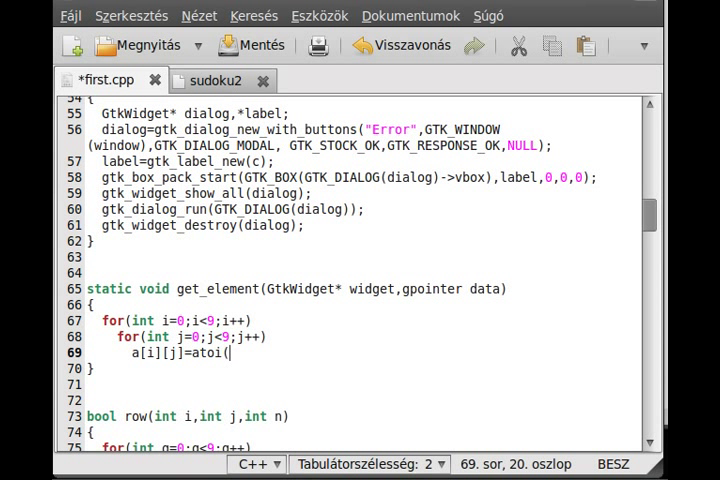
pyautogui.write('gtk_')
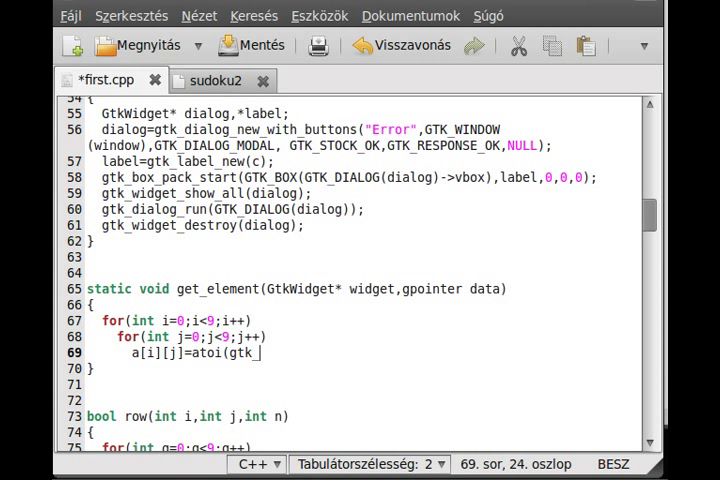
pyautogui.write('entry_get')
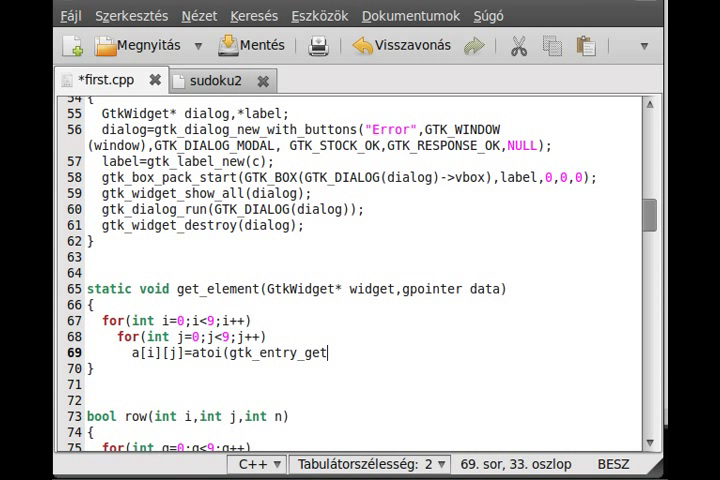
pyautogui.write('_texy')
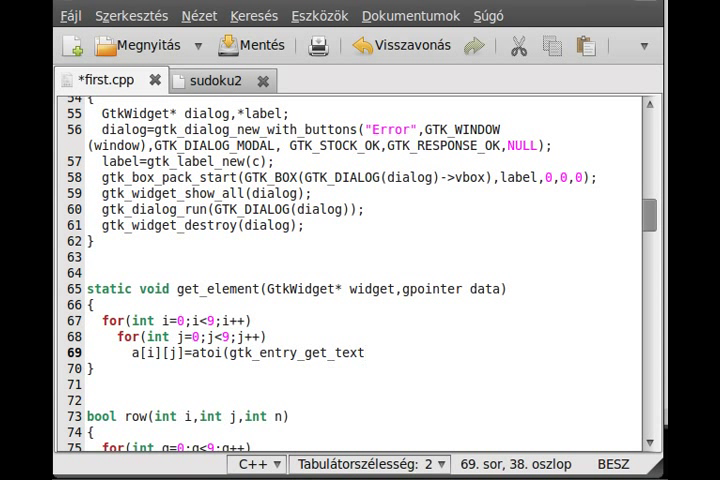
pyautogui.write('(')
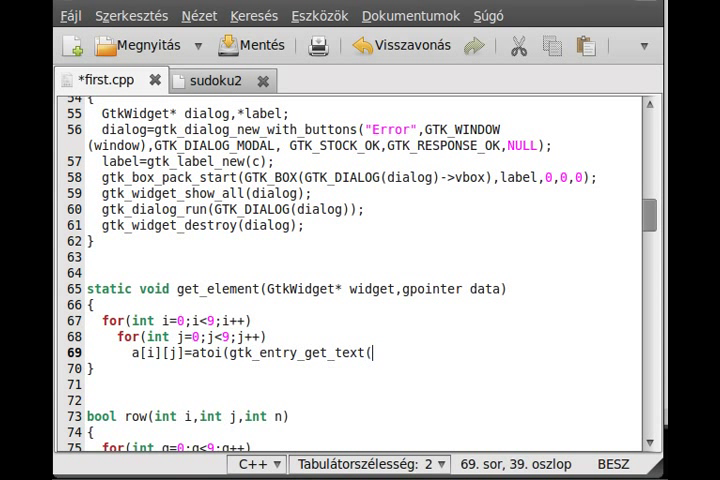
pyautogui.write('GTK_ENTRY')
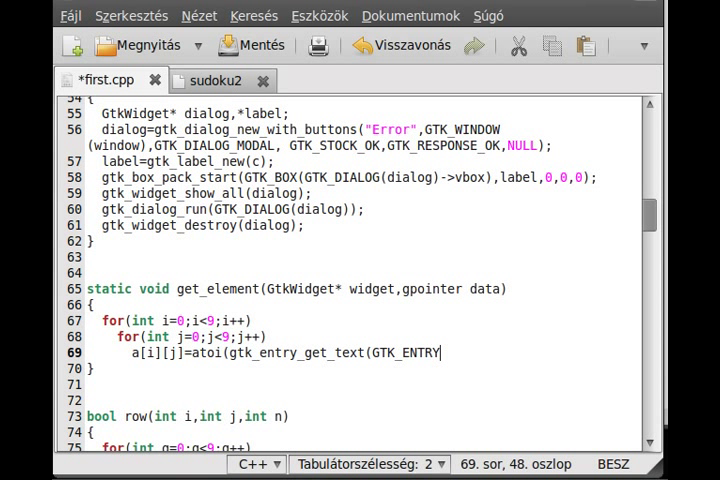
pyautogui.write('(wid[i]')
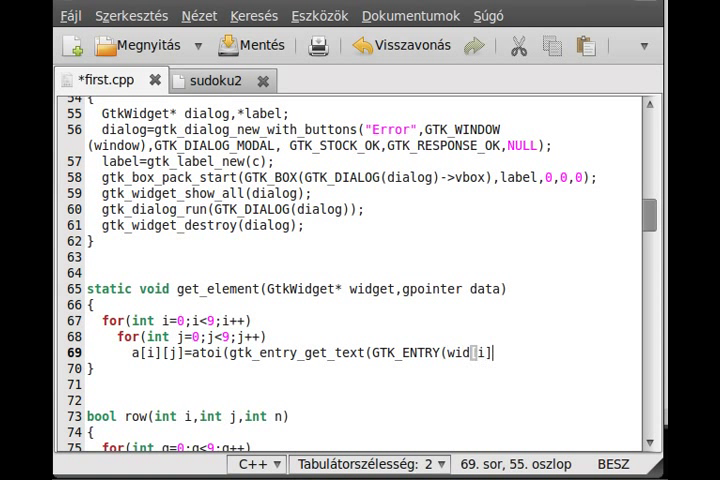
pyautogui.write('[j]')
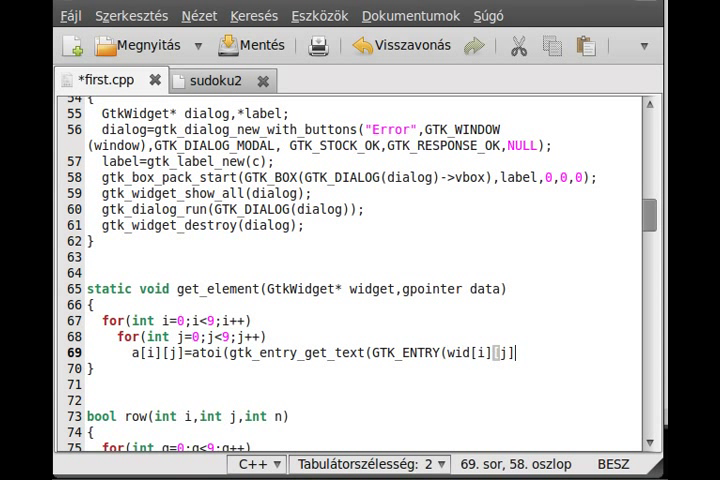
pyautogui.write(',')
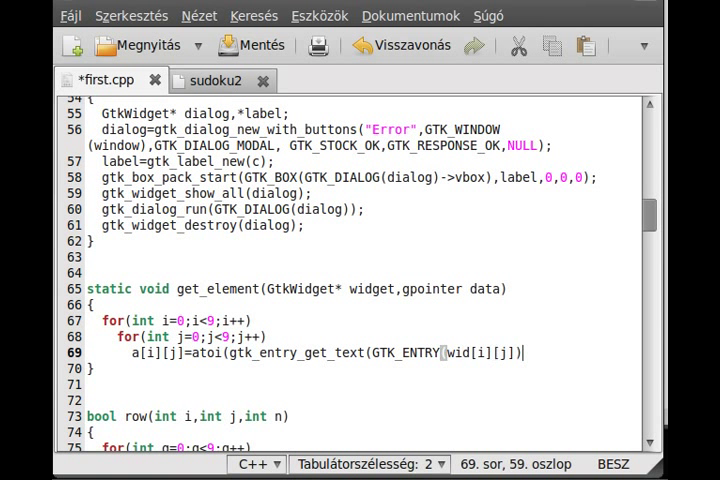
pyautogui.write('));')
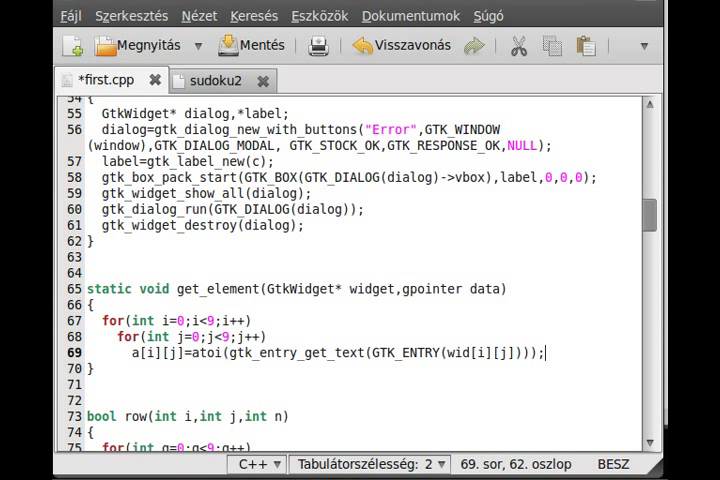
pyautogui.write('sol')
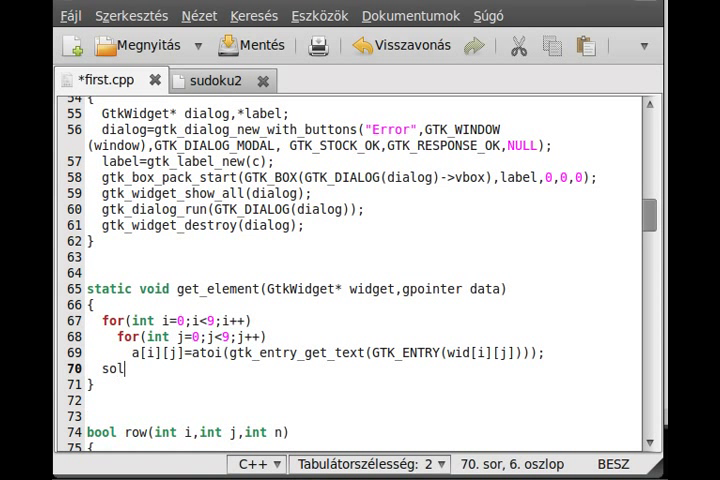
pyautogui.write('ve();')
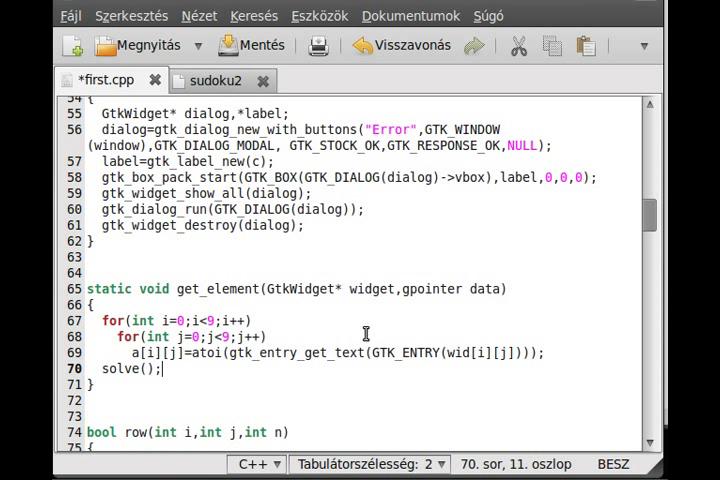
pyautogui.click(252, 44)
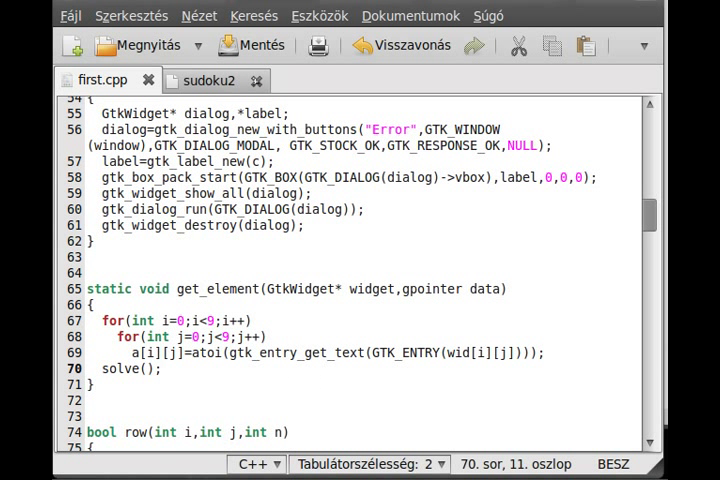
pyautogui.scroll(-3)
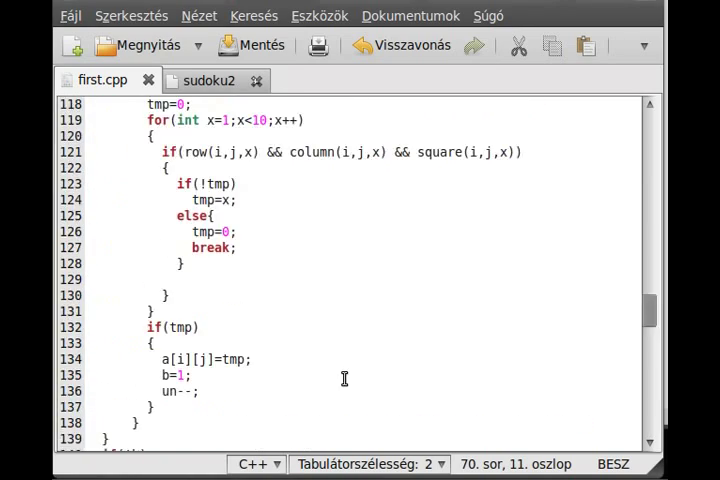
pyautogui.click(204, 80)
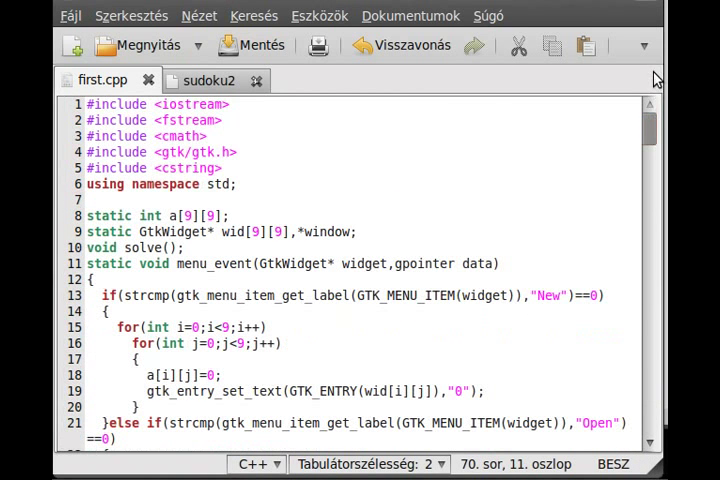
pyautogui.click(222, 168)
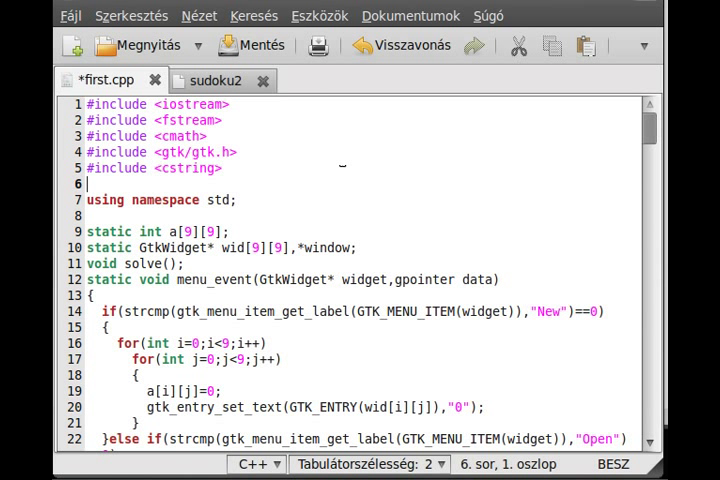
# Add #include <cstdlib> after the other includes and save first.cpp.
pyautogui.write('#inc')
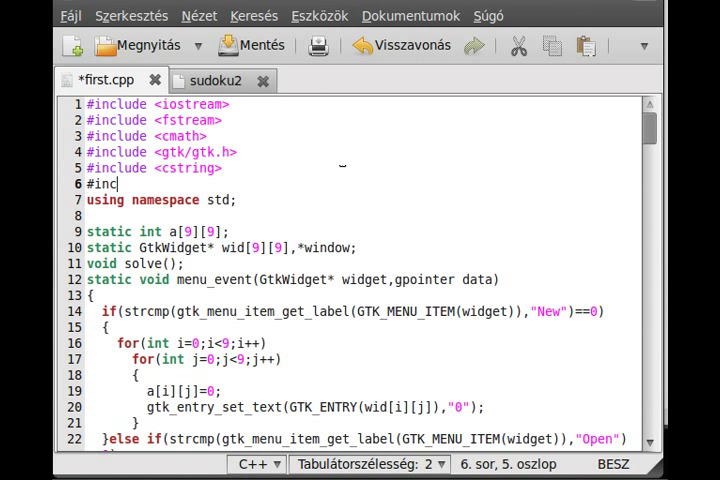
pyautogui.write('lud')
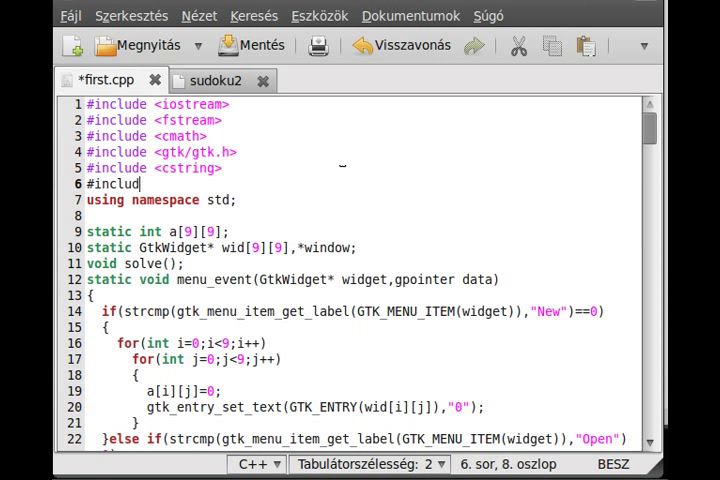
pyautogui.write('<cst>')
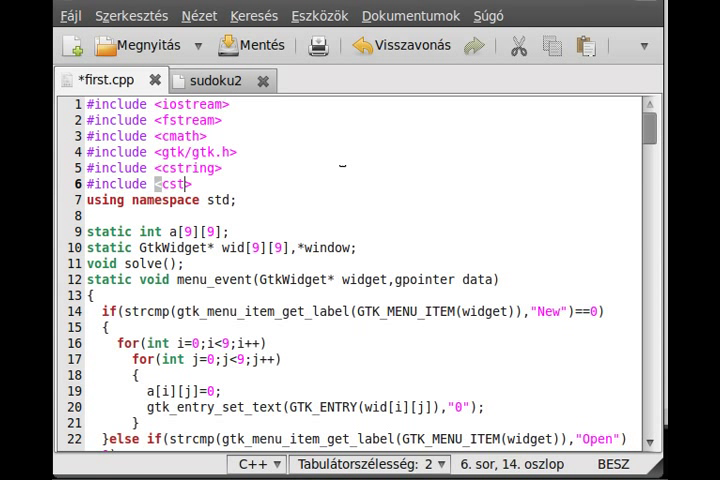
pyautogui.write('dlib>')
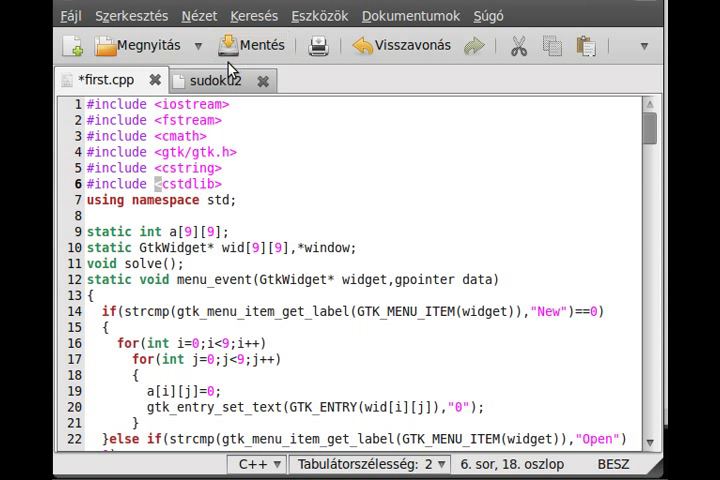
pyautogui.click(252, 44)
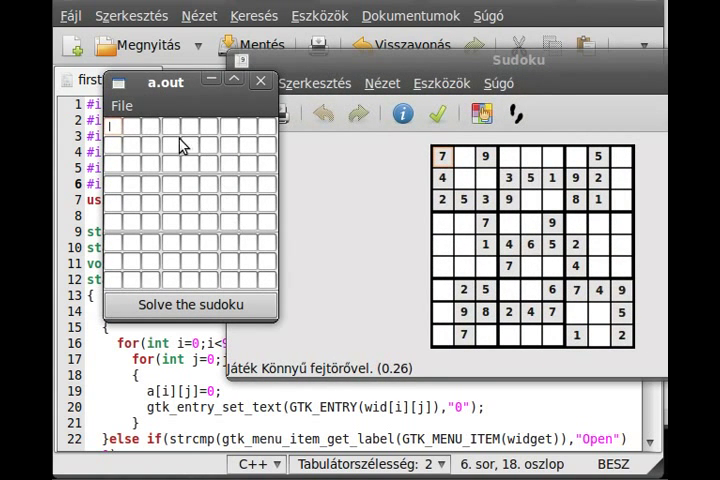
# Enter the puzzle's digits for the first four rows, using 0 for blank cells.
pyautogui.write('7')
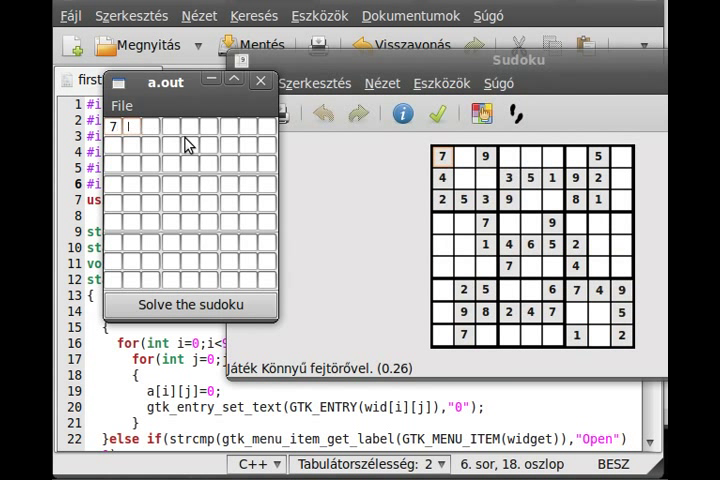
pyautogui.write('0')
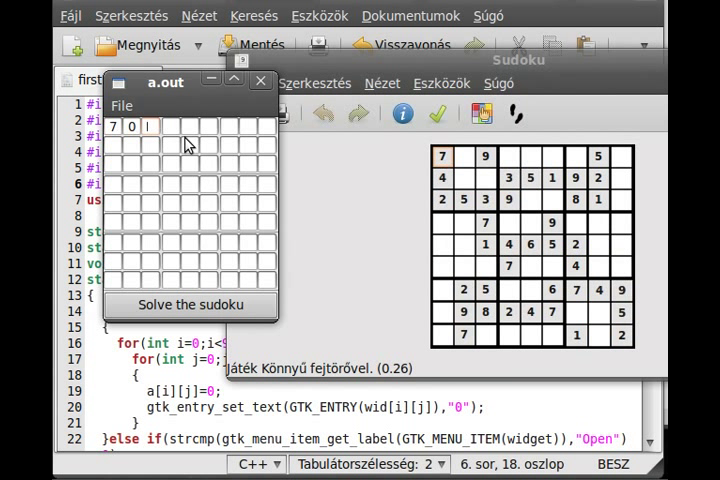
pyautogui.write('9000050')
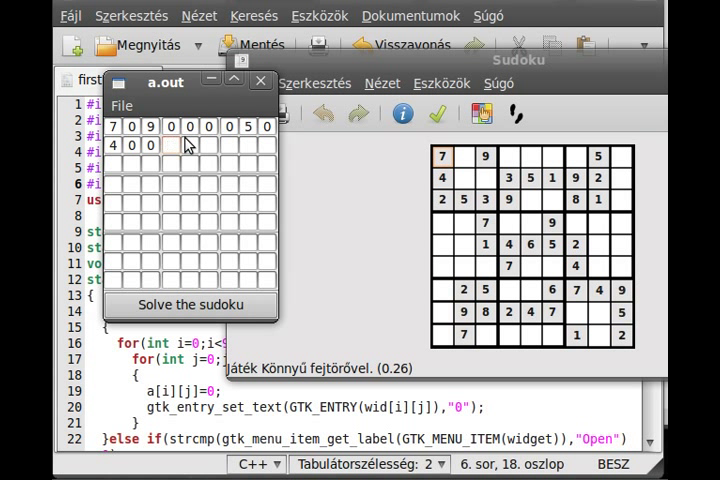
pyautogui.write('31')
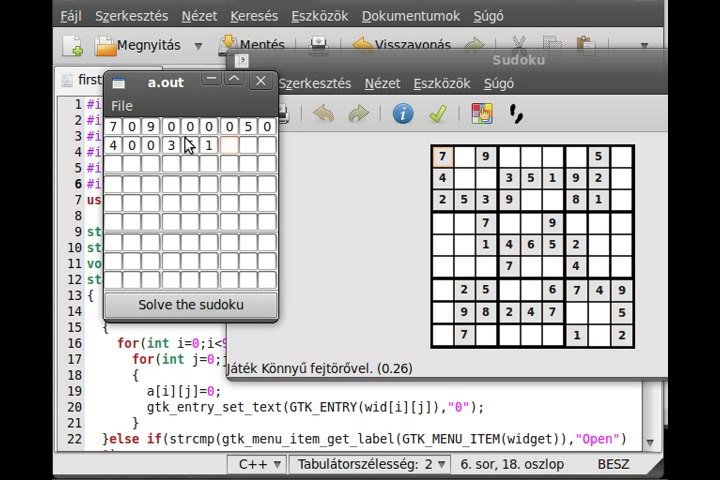
pyautogui.write('9')
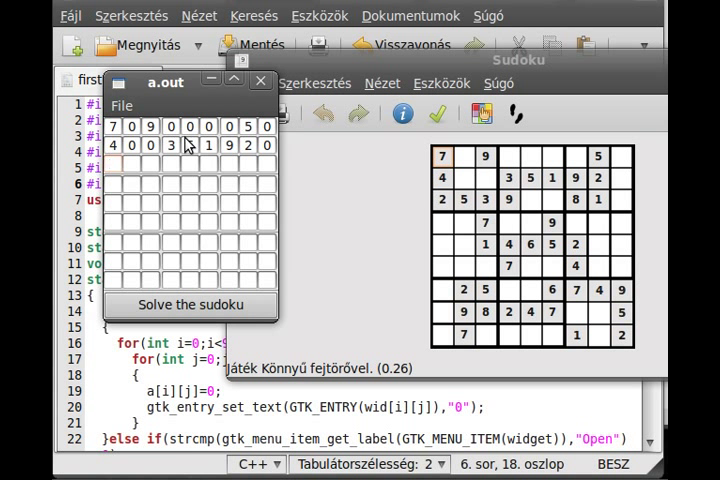
pyautogui.write('2')
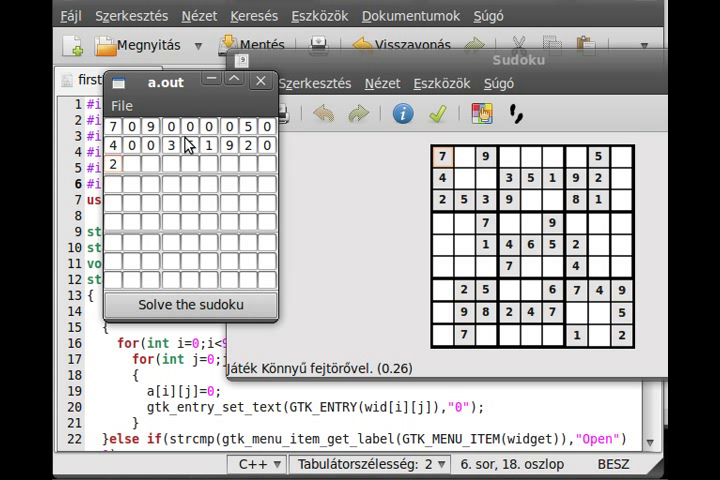
pyautogui.write('5')
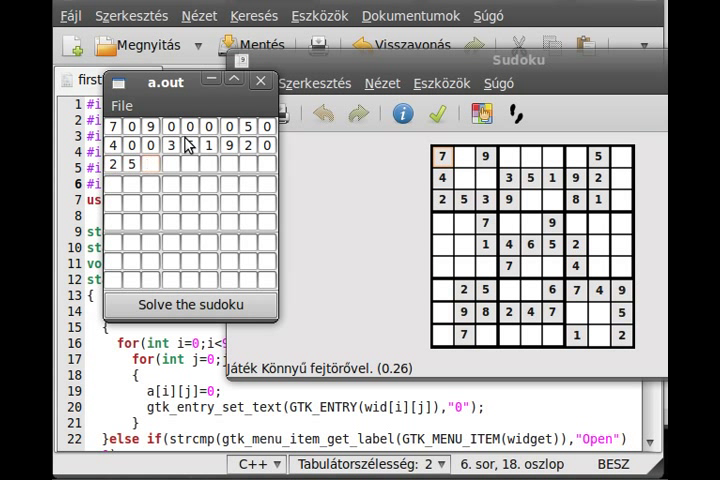
pyautogui.write('3')
pyautogui.click(132, 184)
pyautogui.write('0')
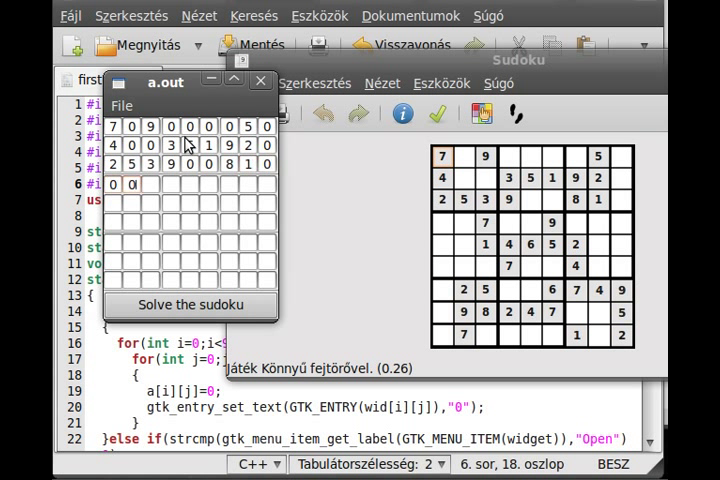
pyautogui.write('7')
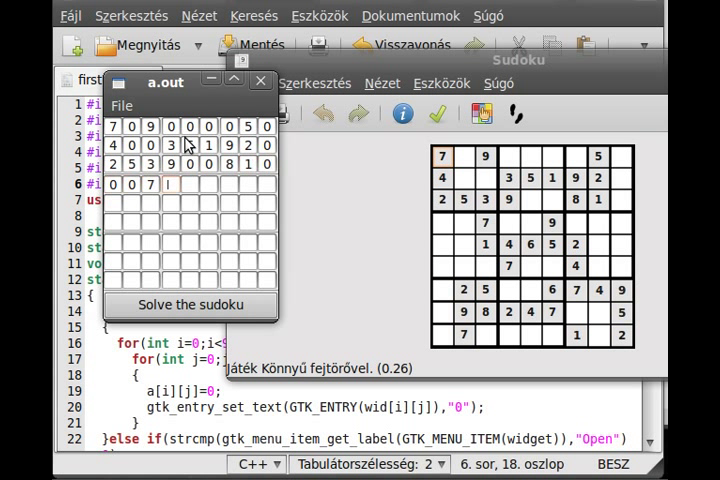
pyautogui.write('9')
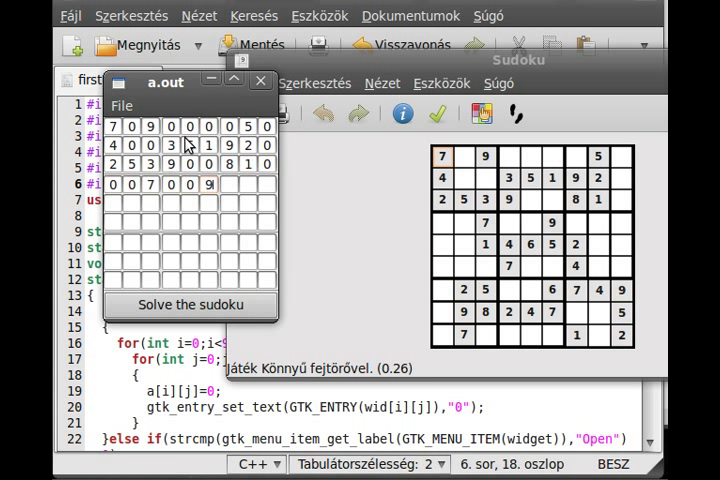
pyautogui.write('0')
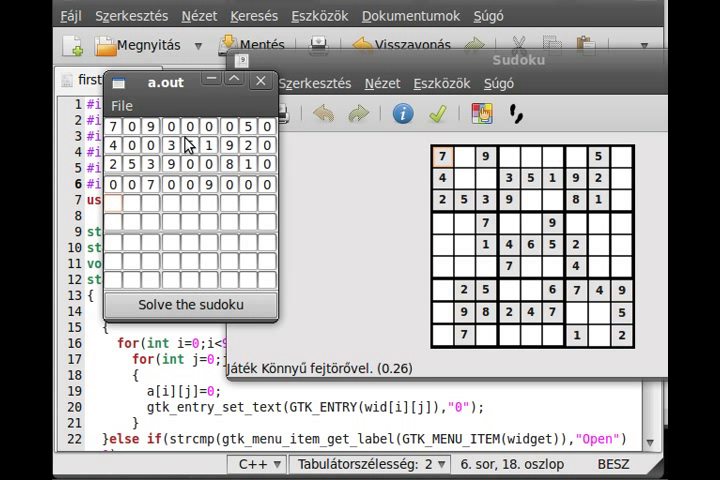
# Enter the puzzle's digits from the fifth row onward, using 0 for blank cells.
pyautogui.click(116, 204)
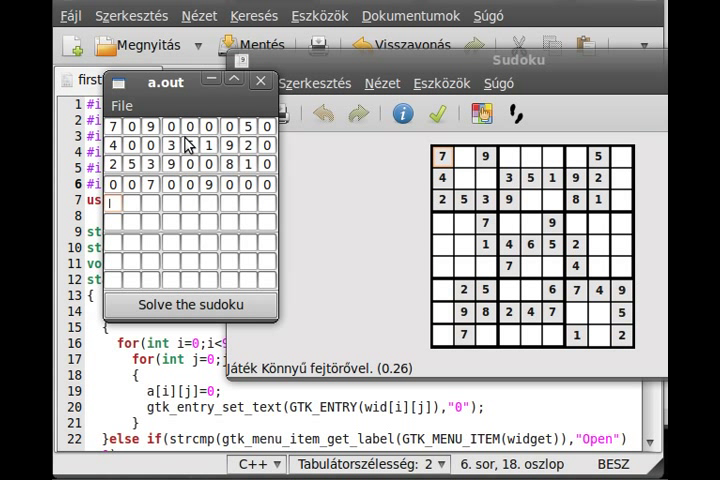
pyautogui.write('0')
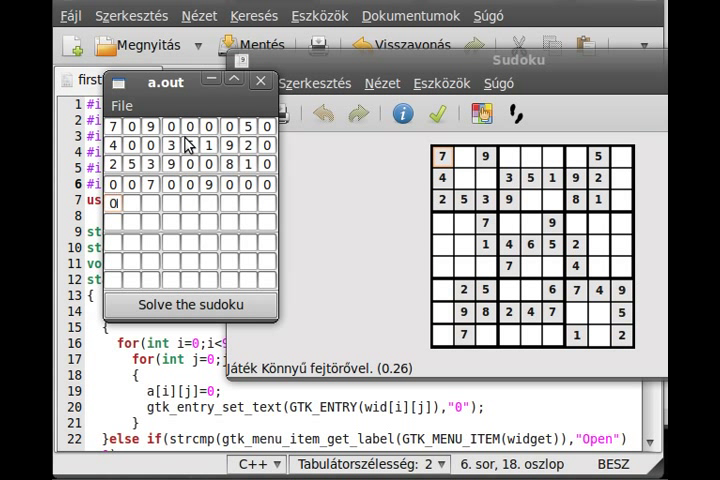
pyautogui.write('014')
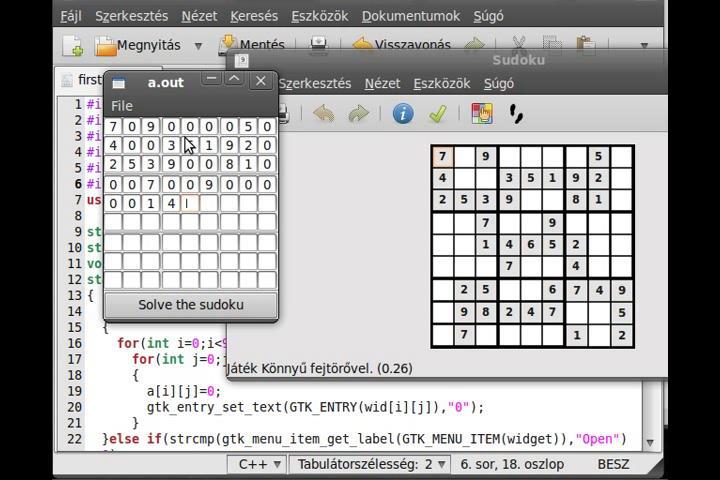
pyautogui.write('6')
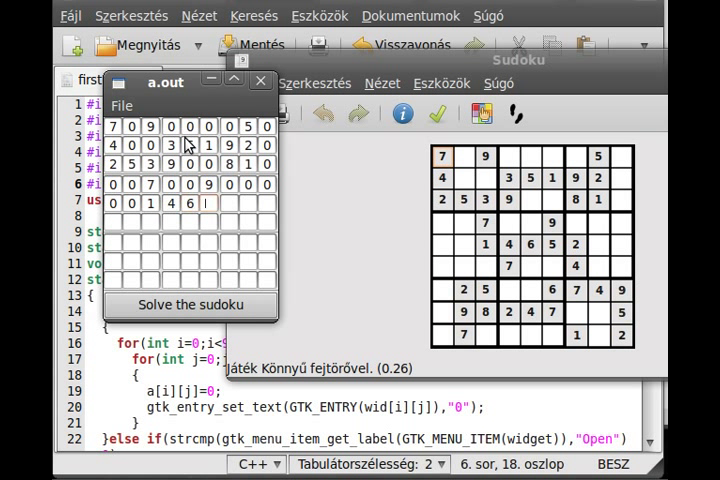
pyautogui.write('2')
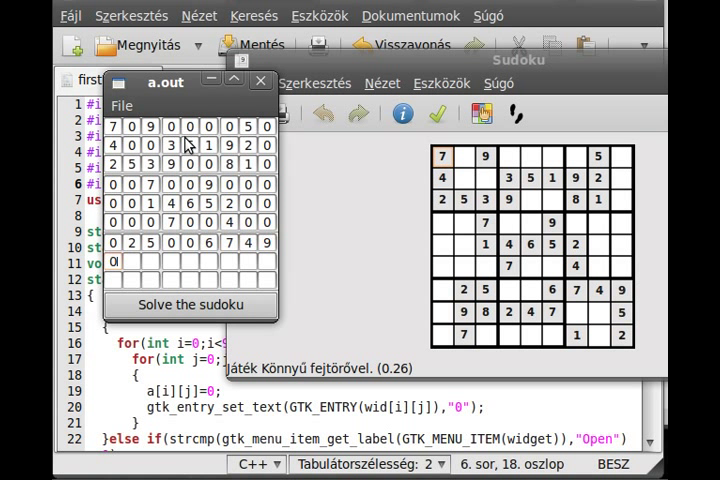
pyautogui.write('98247635')
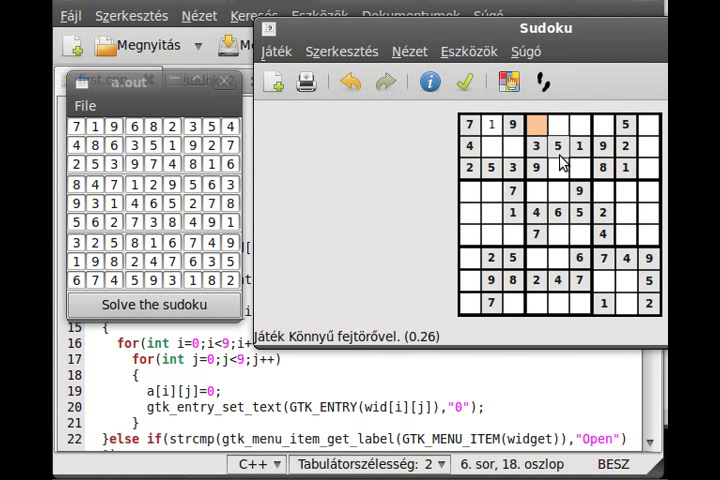
# Solve the puzzle in a.out and copy an 8 into GNOME Sudoku's first row.
pyautogui.write('8')
pyautogui.write('6')
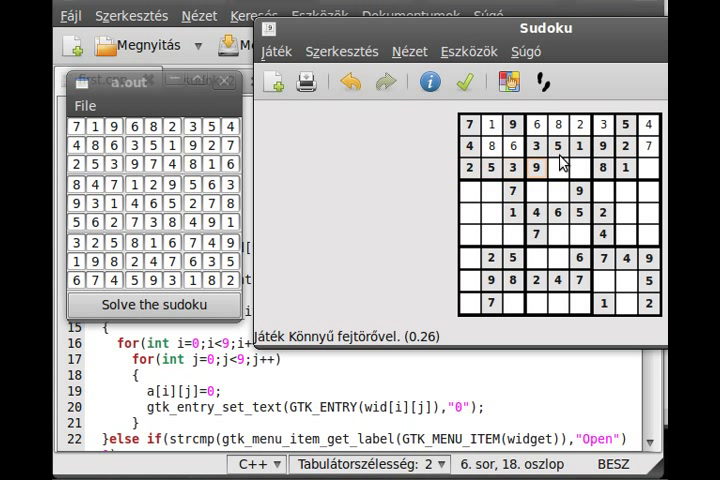
# Fill empty GNOME Sudoku cells with solver digits 9, 5, then 8 and 1 in the seventh row.
pyautogui.click(568, 168)
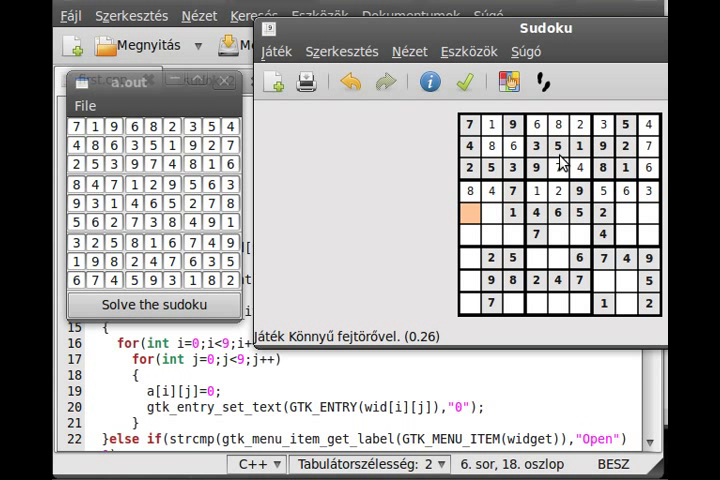
pyautogui.write('9')
pyautogui.click(492, 212)
pyautogui.write('3')
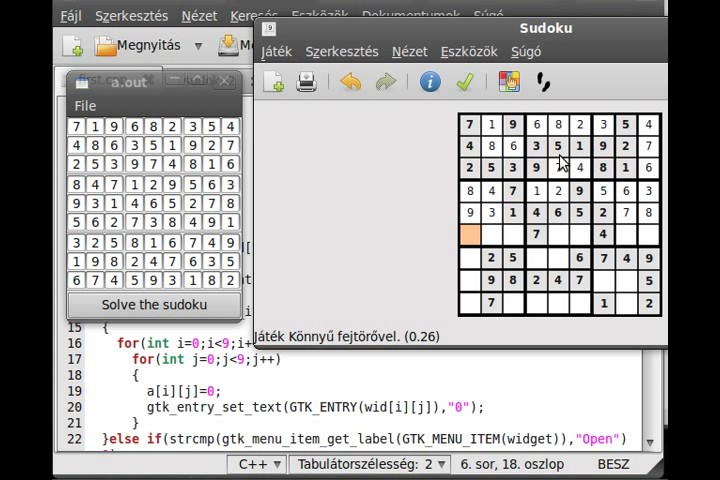
pyautogui.write('5')
pyautogui.click(492, 234)
pyautogui.write('6')
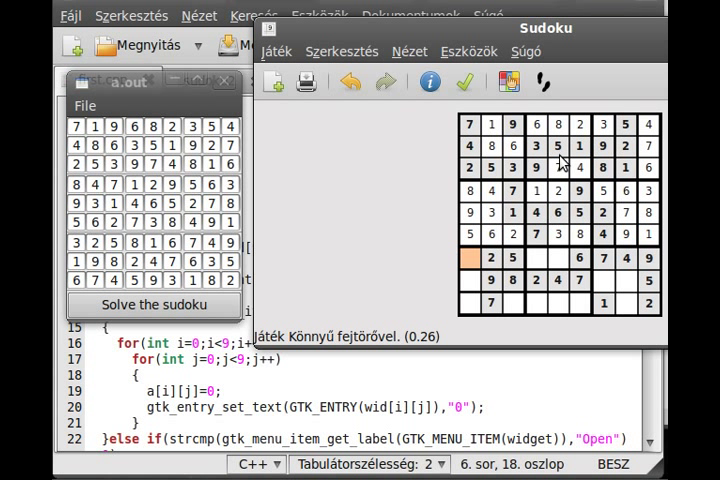
pyautogui.click(468, 258)
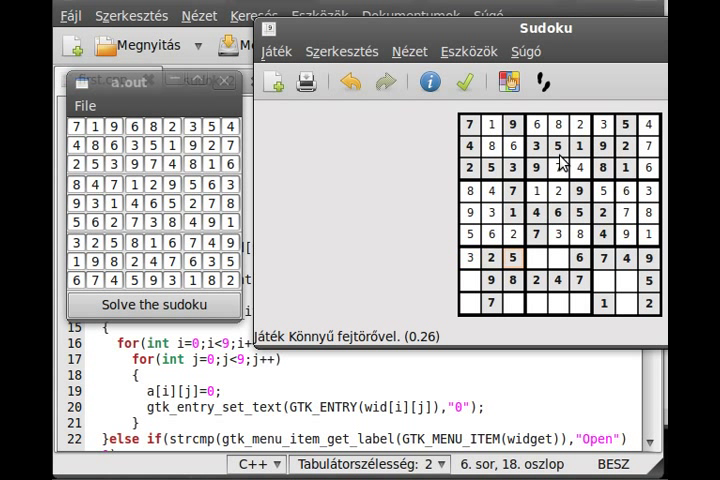
pyautogui.write('8')
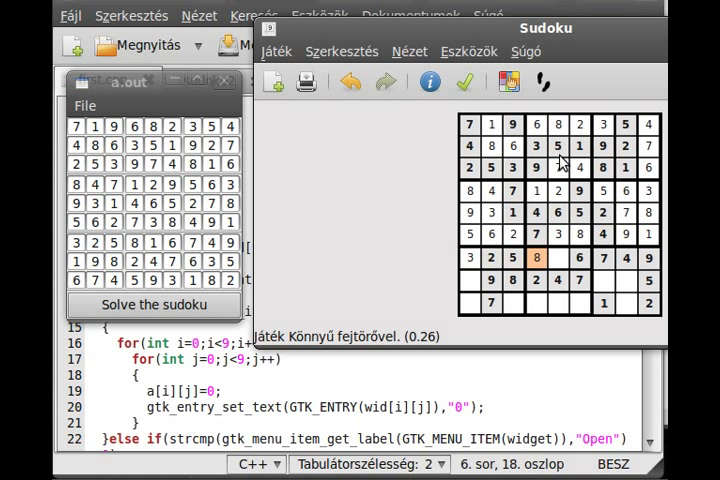
pyautogui.write('1')
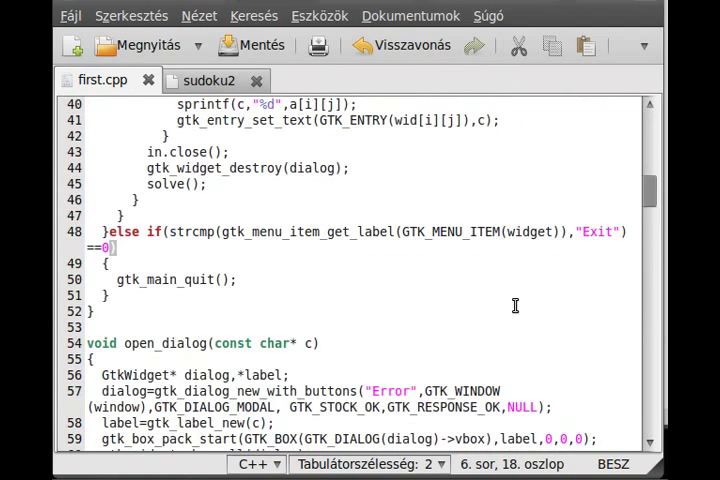
pyautogui.scroll(-3)
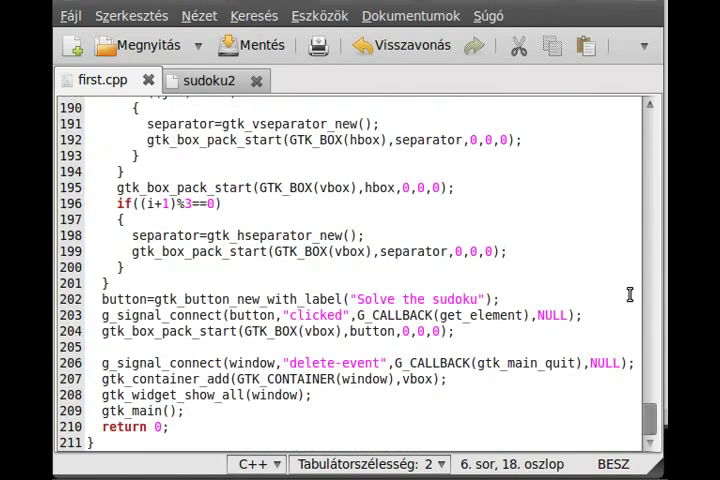
pyautogui.scroll(3)
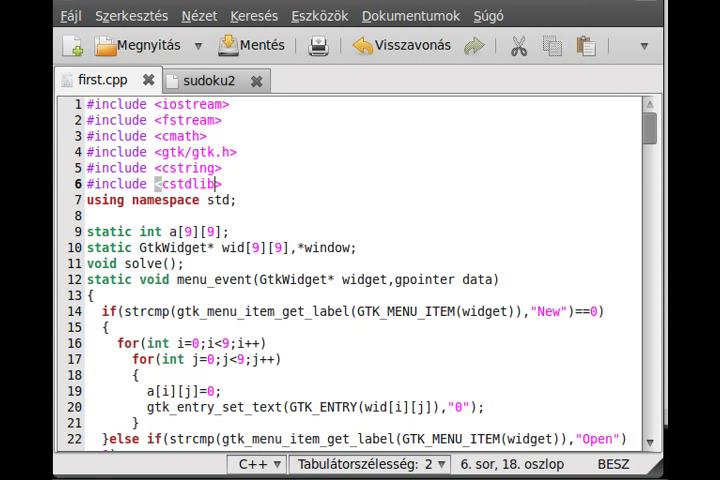
pyautogui.moveTo(268, 164)
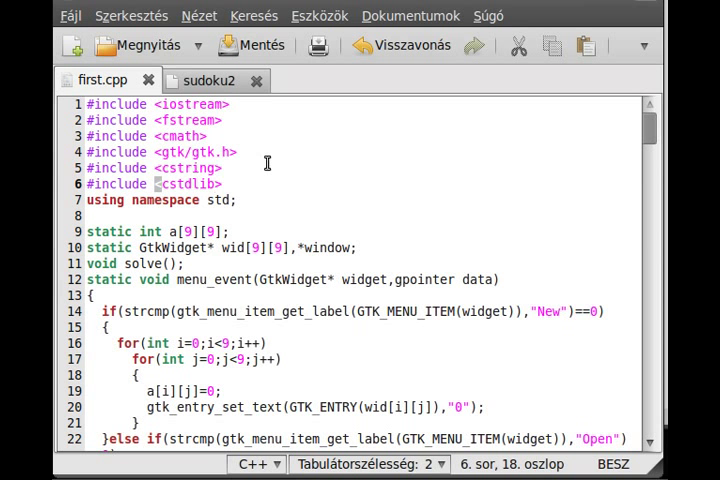
pyautogui.scroll(-3)
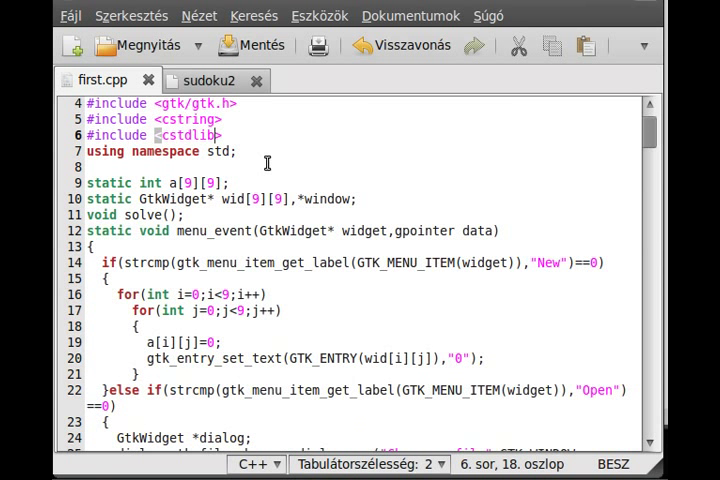
pyautogui.scroll(3)
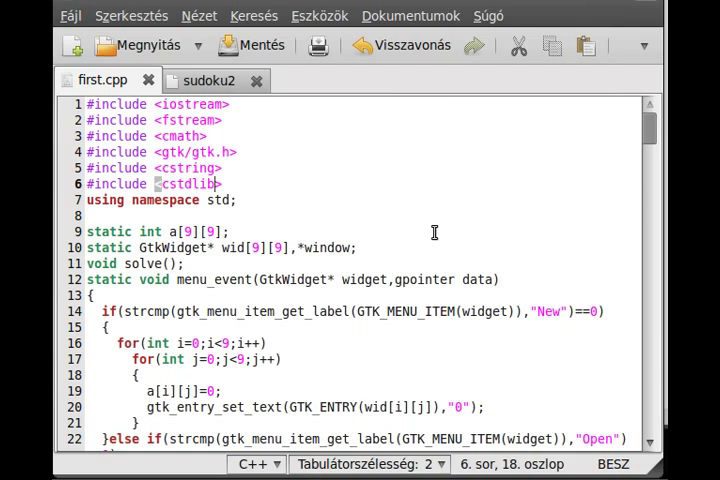
pyautogui.scroll(-3)
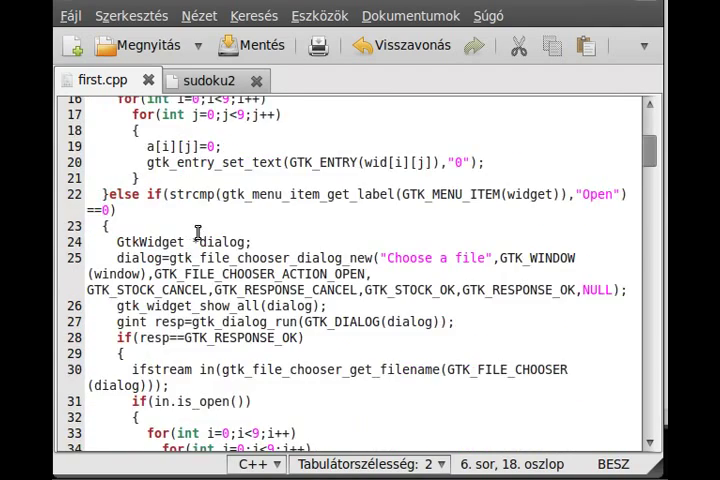
pyautogui.scroll(-3)
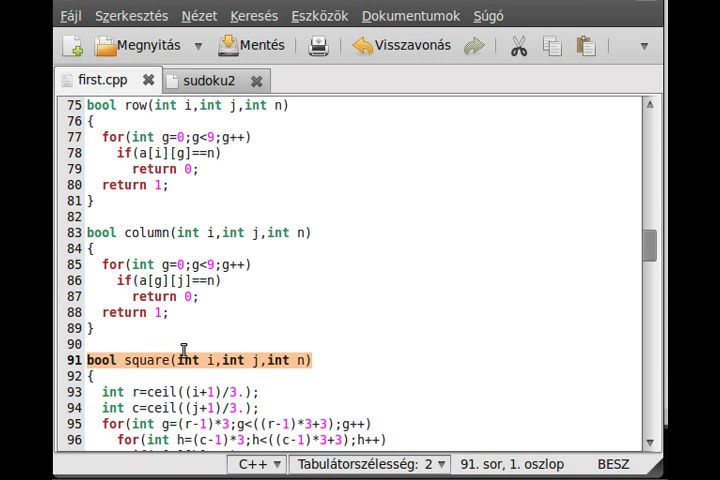
pyautogui.moveTo(308, 192)
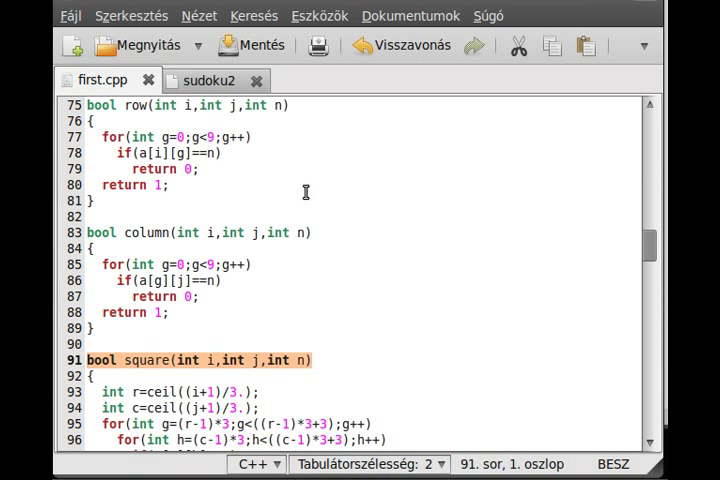
pyautogui.scroll(-3)
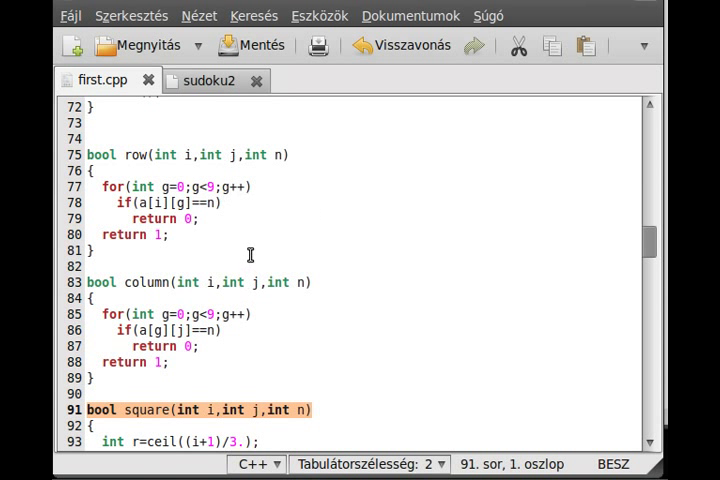
pyautogui.moveTo(218, 240)
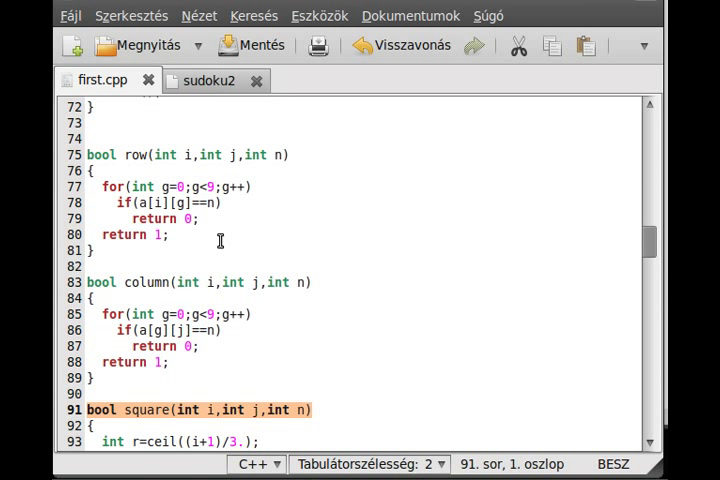
pyautogui.click(150, 234)
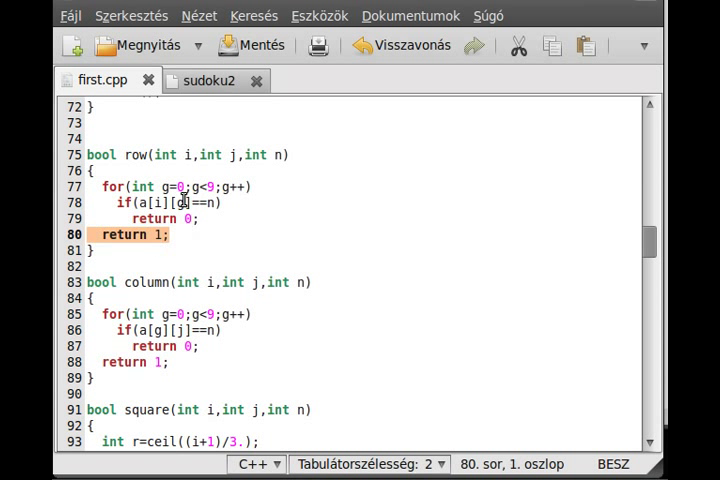
pyautogui.moveTo(124, 156)
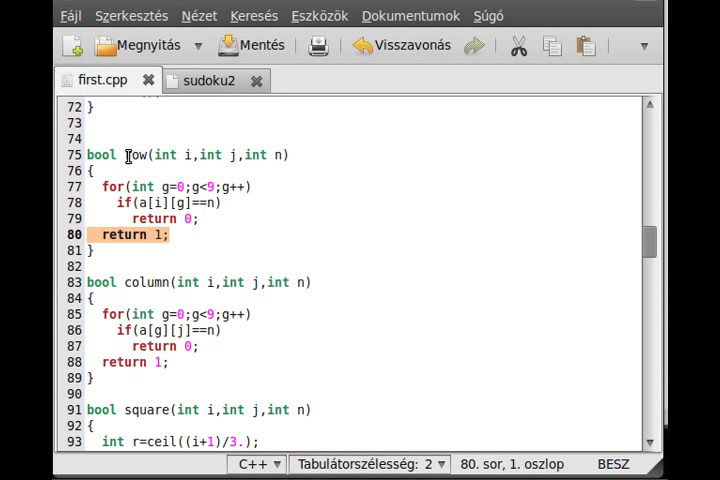
pyautogui.doubleClick(140, 156)
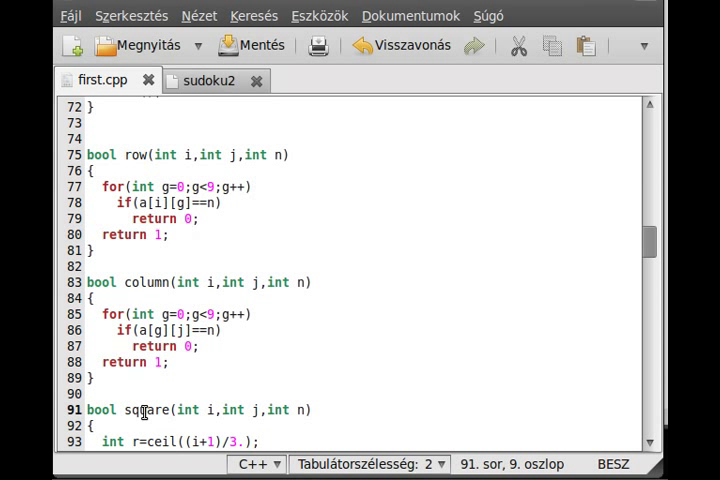
pyautogui.doubleClick(146, 410)
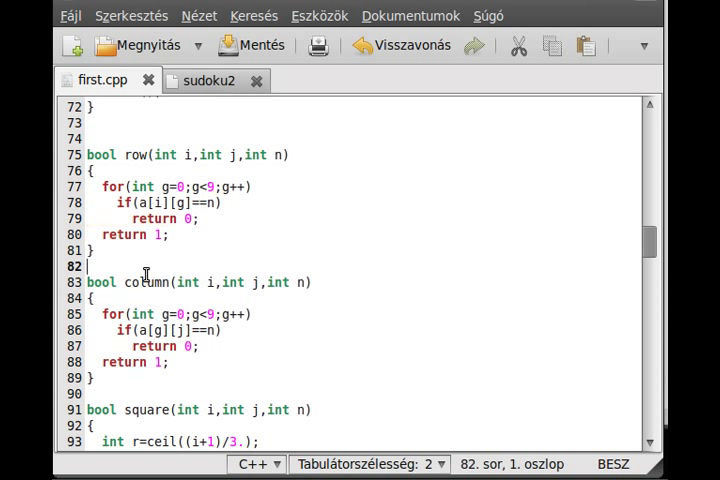
pyautogui.doubleClick(142, 410)
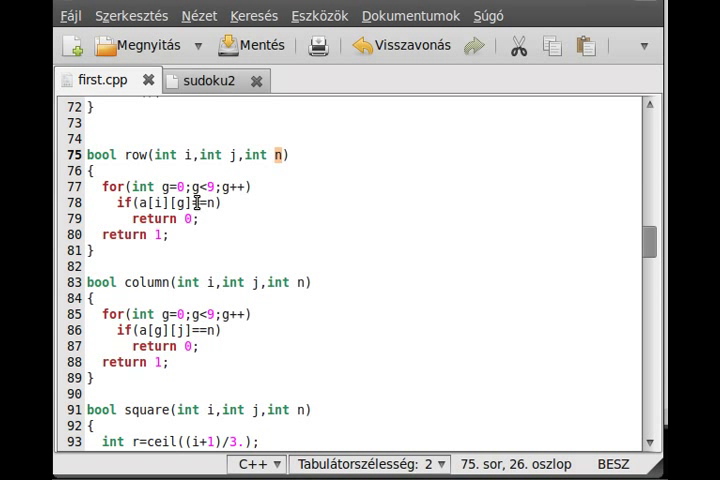
pyautogui.moveTo(206, 160)
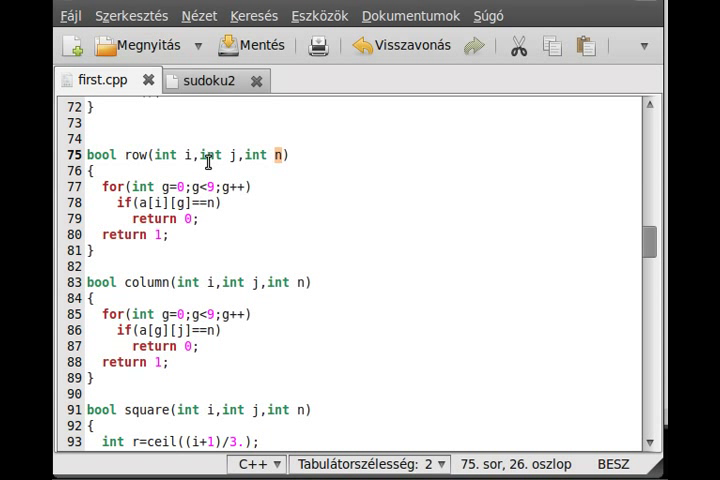
pyautogui.moveTo(230, 188)
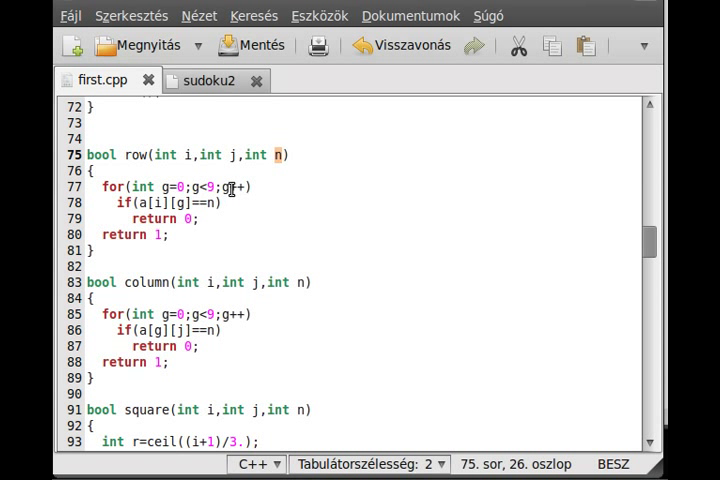
pyautogui.moveTo(216, 240)
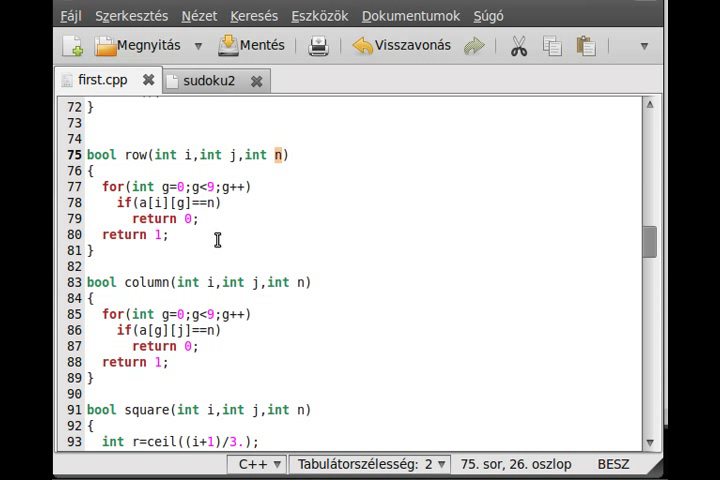